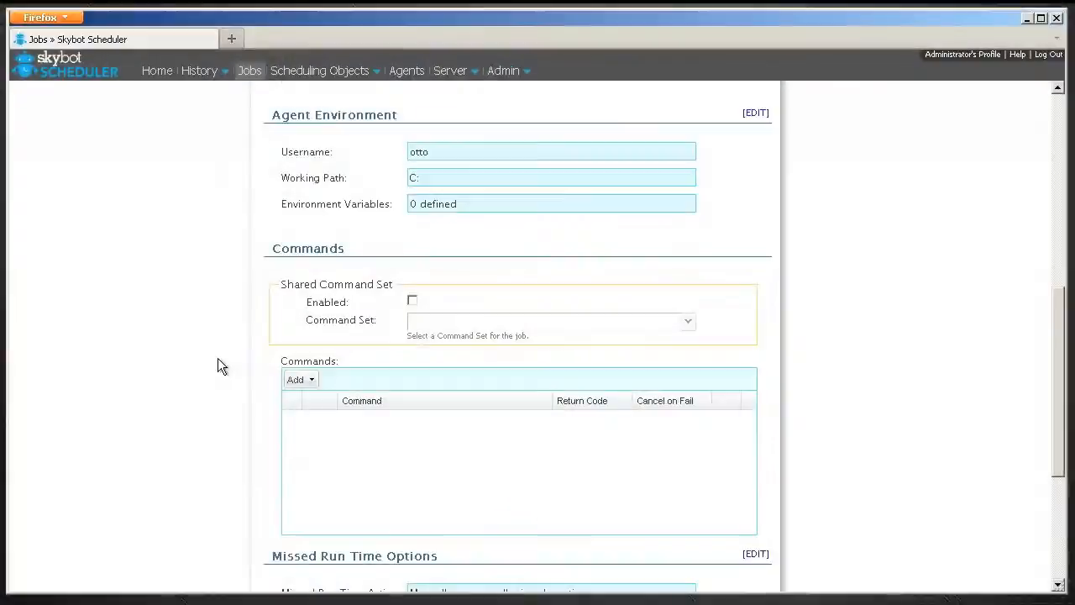
- Add a File Transfer command to the job's Commands list
scroll(down, 3)
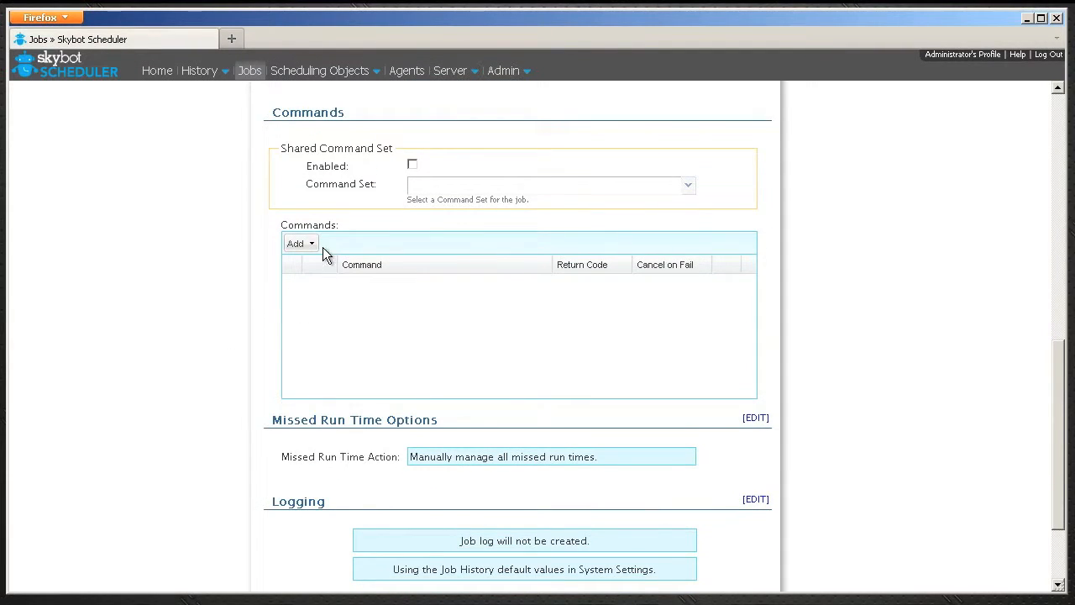
click(300, 242)
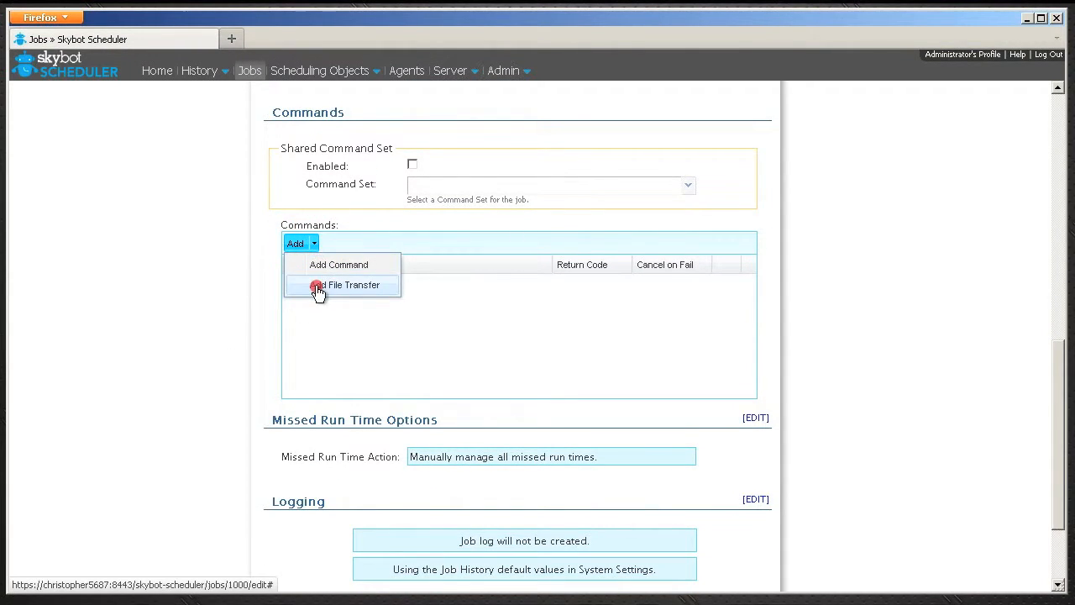
click(350, 284)
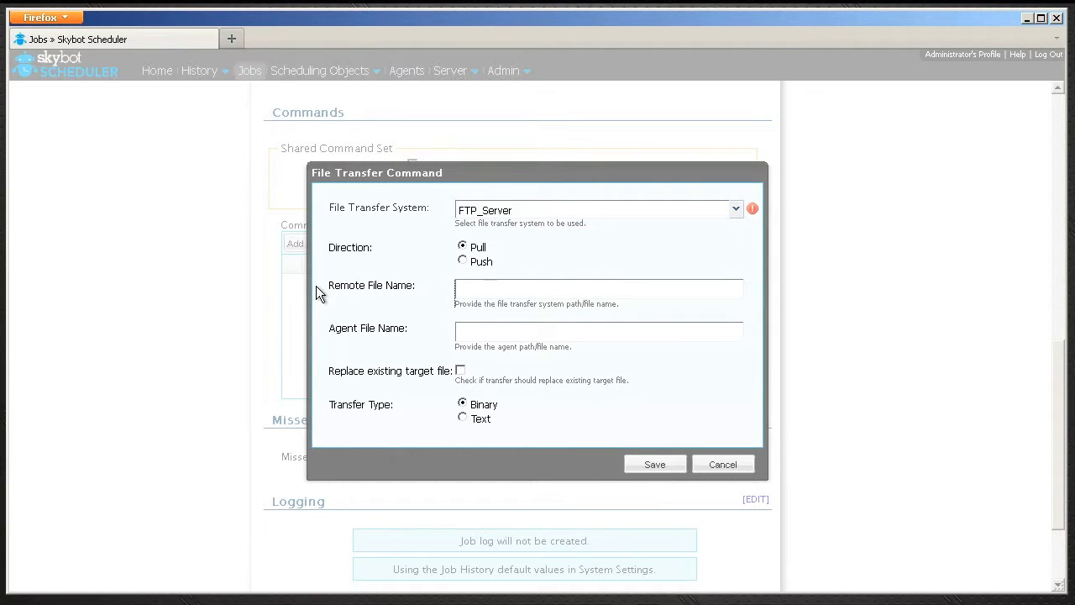
click(598, 289)
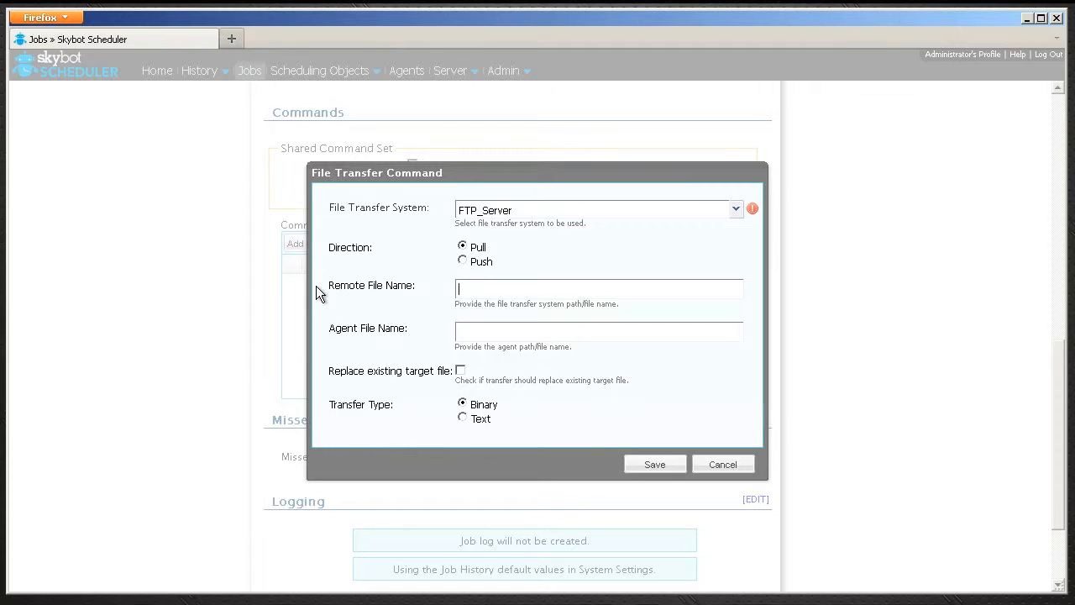
- Enter the /inventory/invreport.txt remote path, enable Replace existing target file, and keep Binary transfer
text(/inventory/invreport.txt)
click(599, 331)
text(D:/reports/invreport.tx)
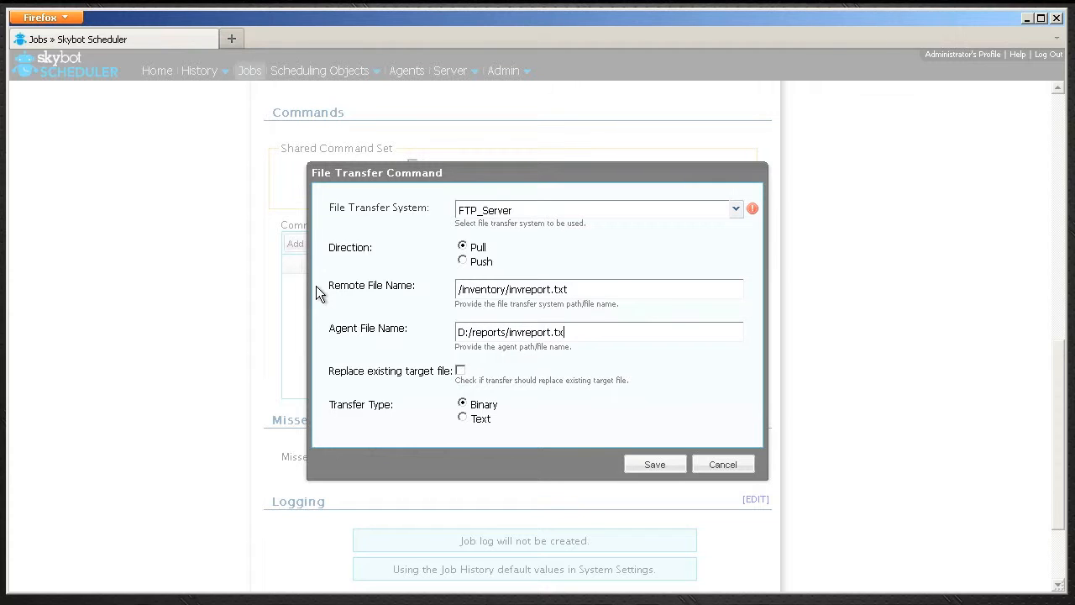
click(460, 371)
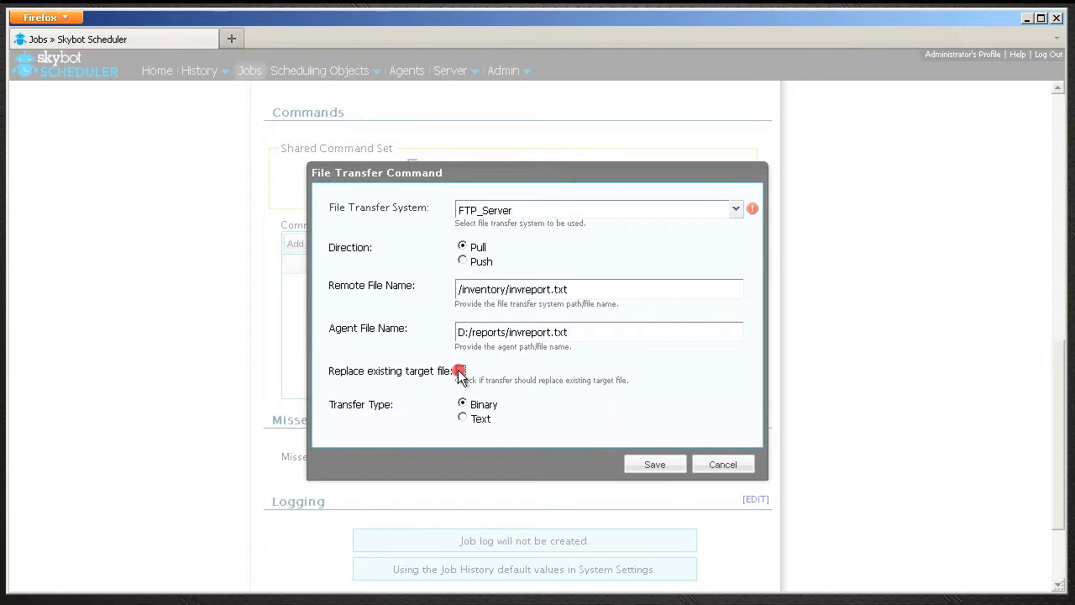
click(461, 371)
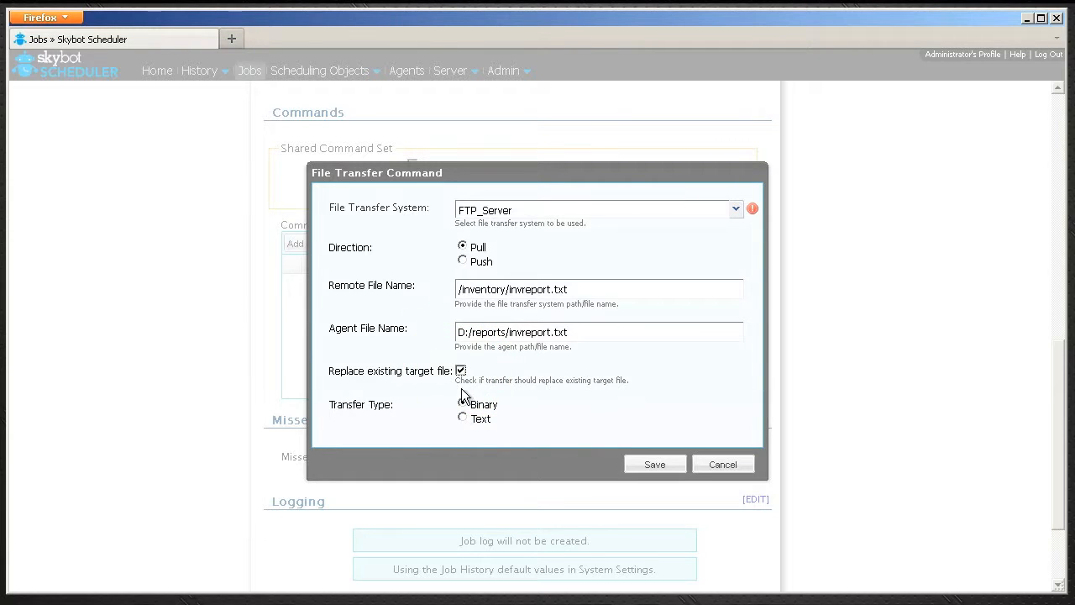
click(462, 404)
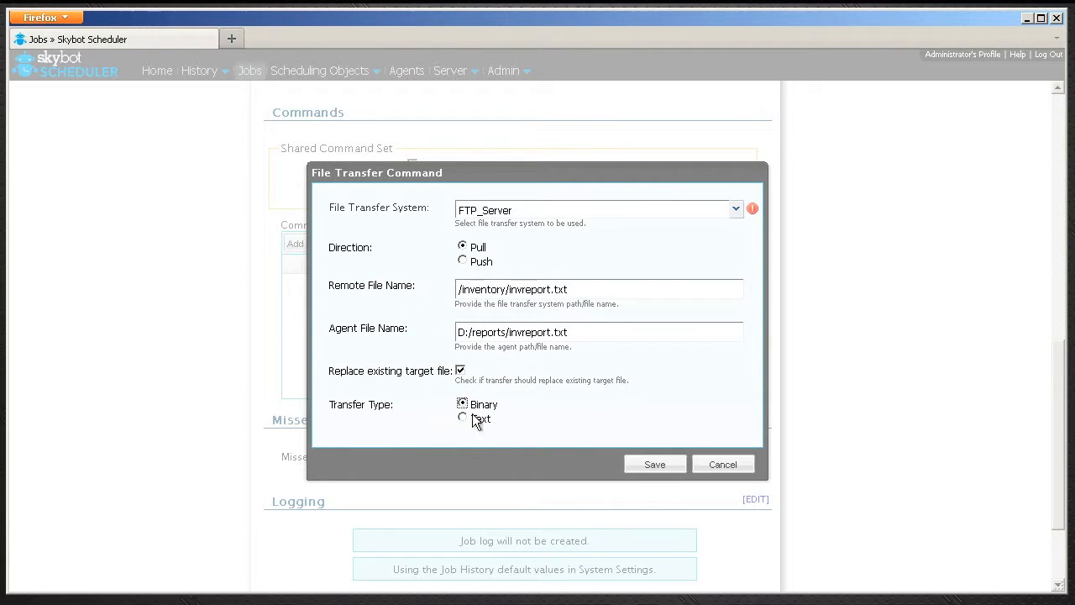